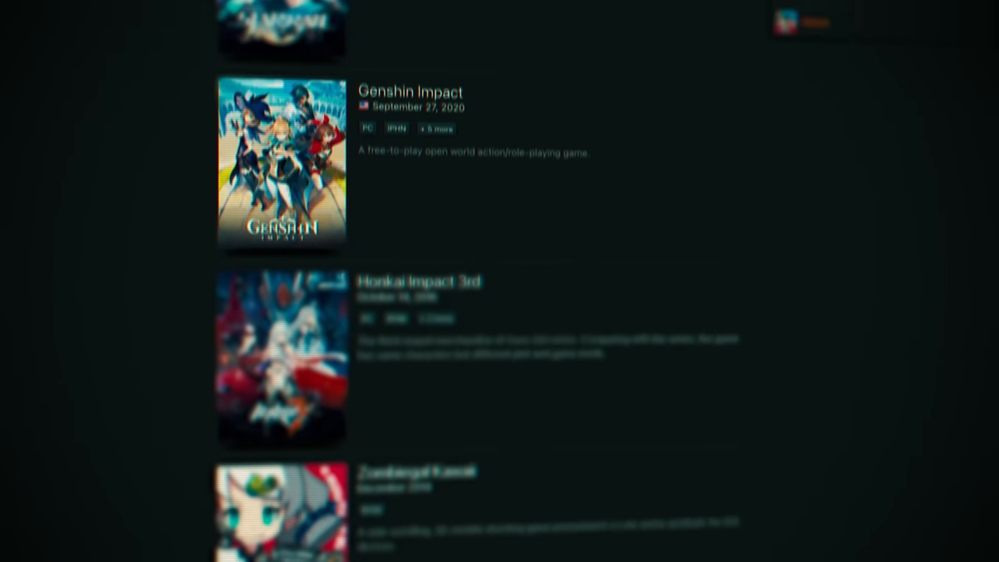
# Browse the meal-delivery menu page and select a passage of its text.
pyautogui.scroll(3)
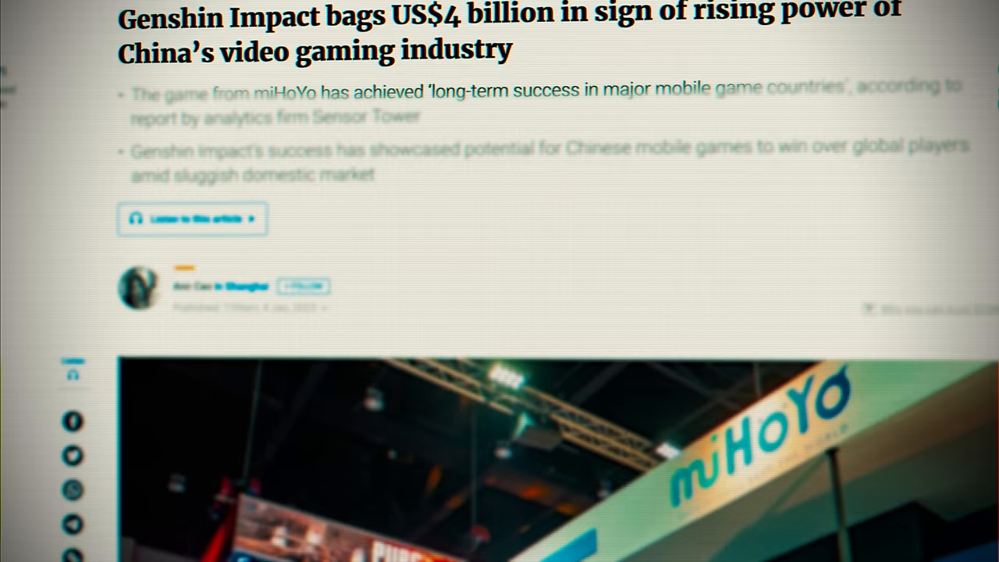
pyautogui.scroll(3)
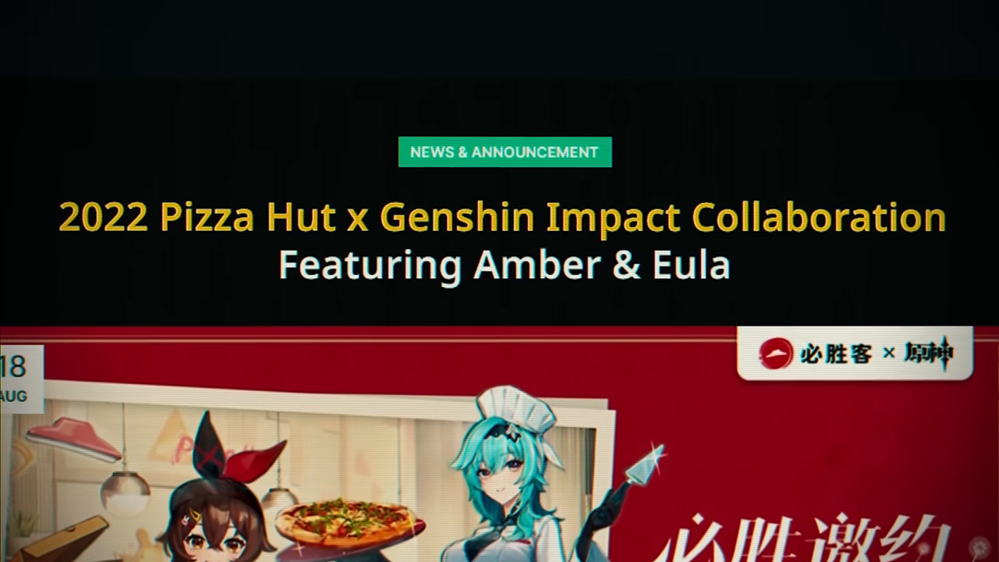
pyautogui.scroll(-3)
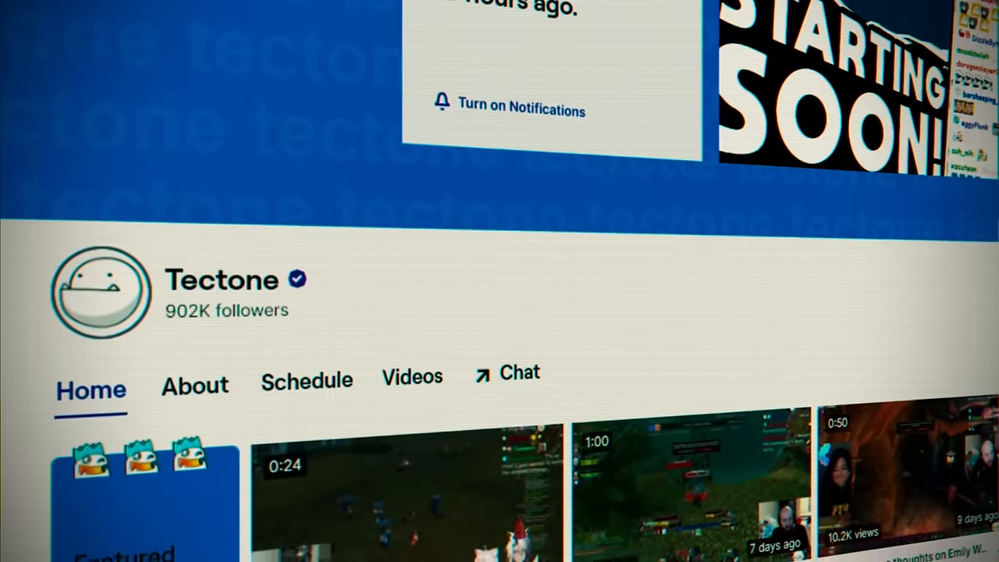
pyautogui.scroll(-3)
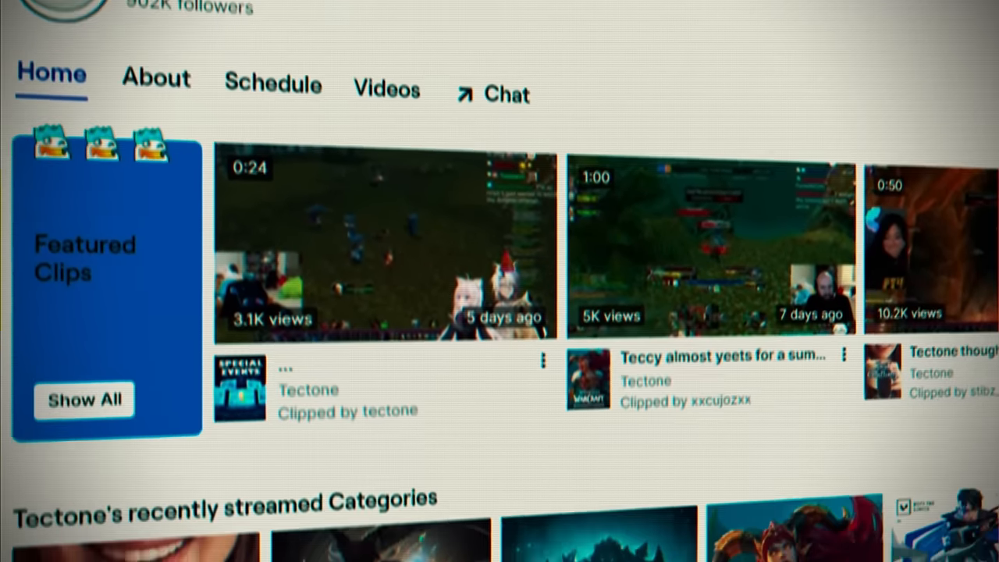
pyautogui.scroll(-3)
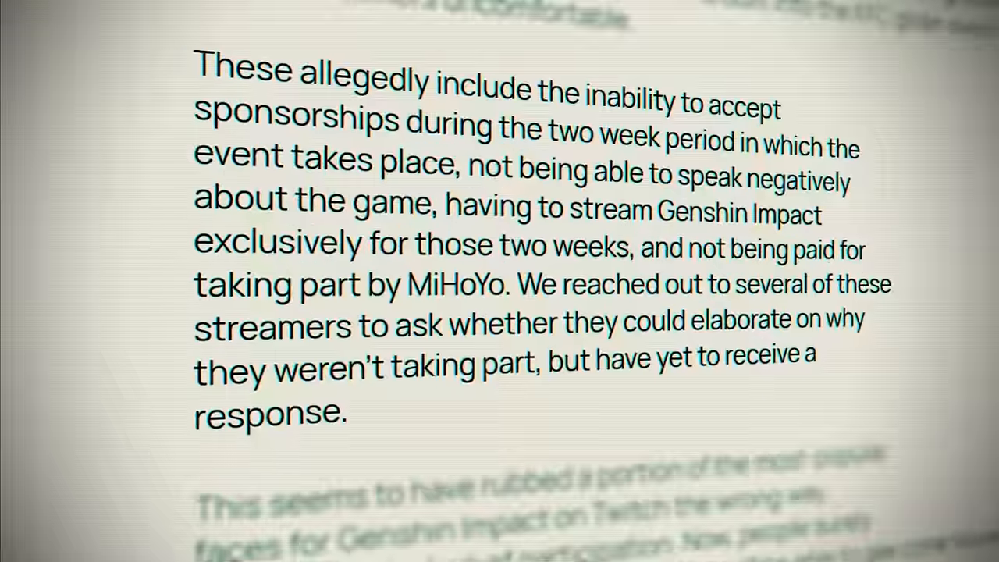
pyautogui.doubleClick(450, 94)
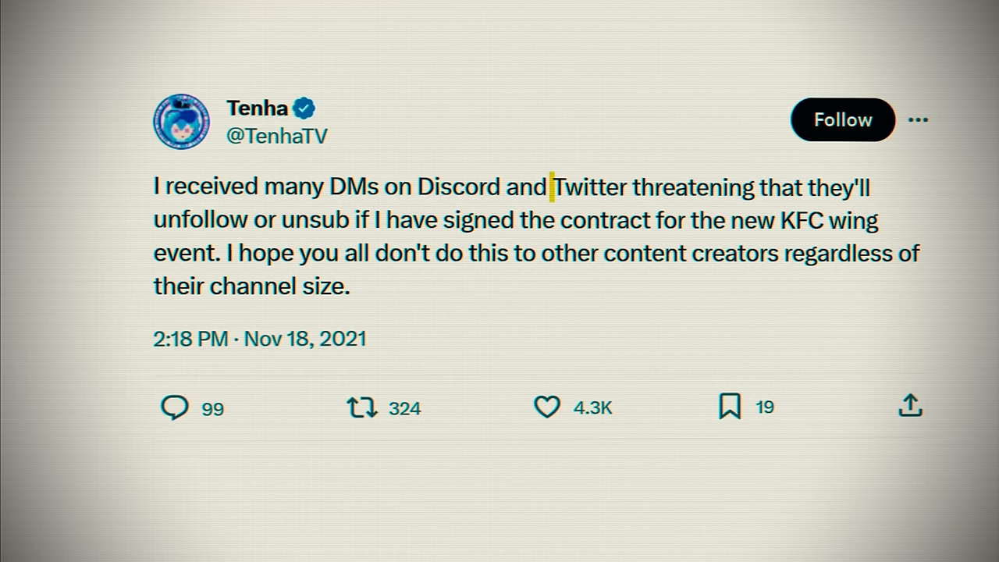
pyautogui.moveTo(555, 186); pyautogui.dragTo(745, 186)
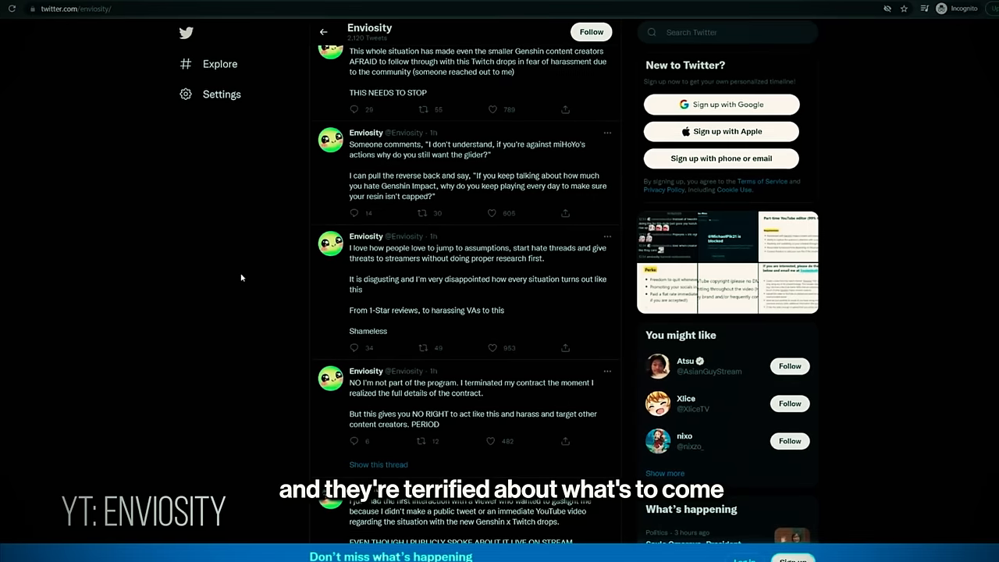
# Expand the 'Filter by: All Meals' list to show ingredient and dietary filter options.
pyautogui.scroll(-3)
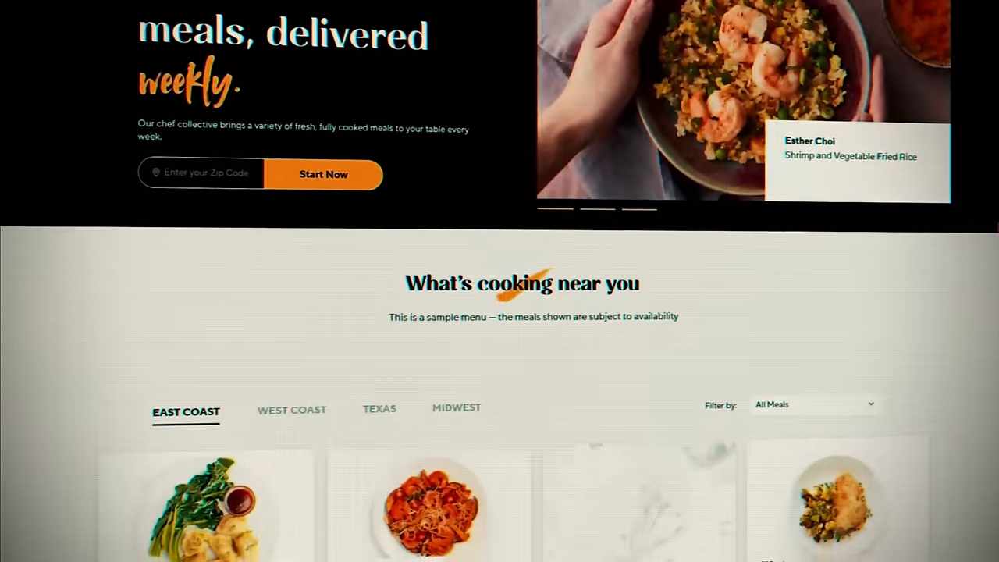
pyautogui.scroll(-3)
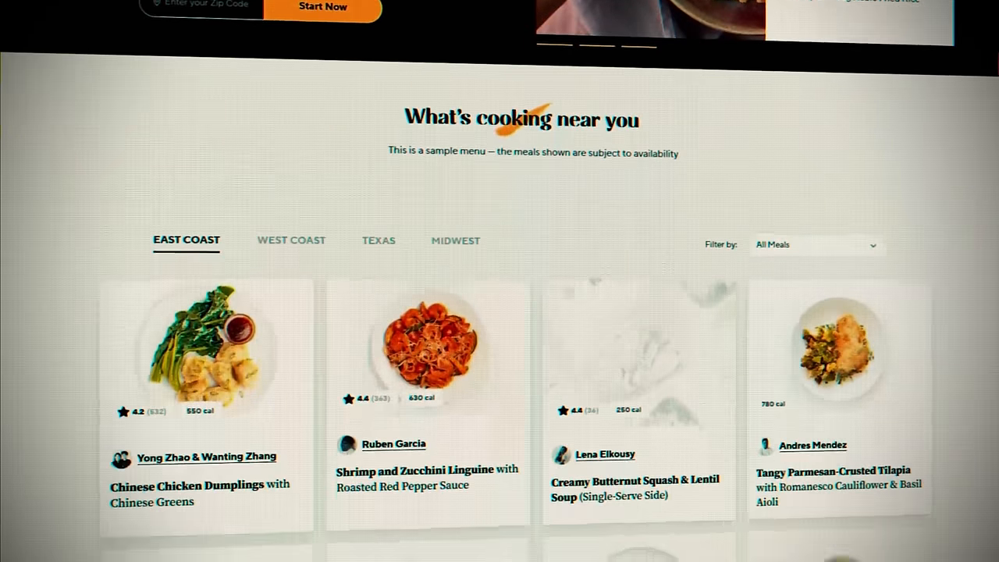
pyautogui.scroll(-3)
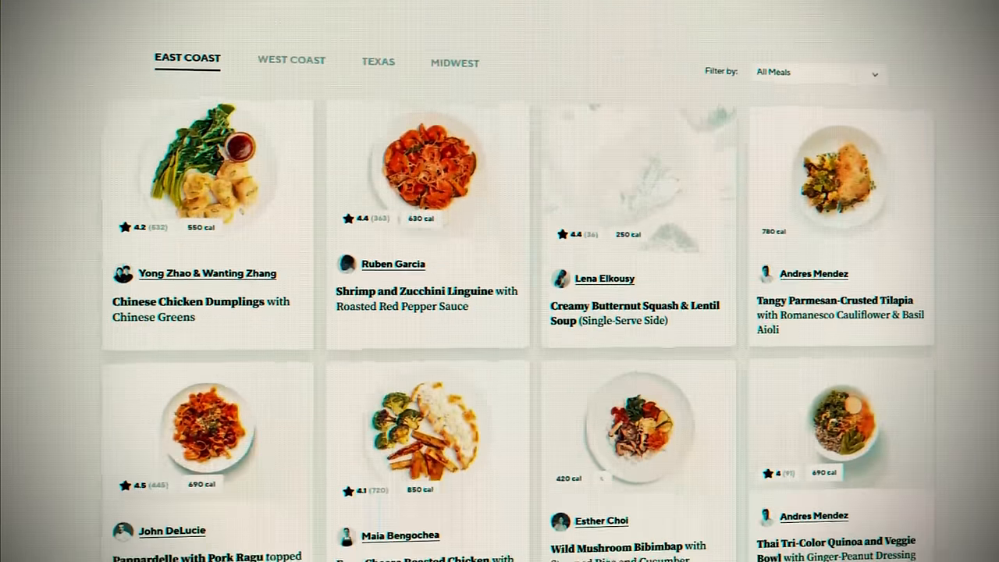
pyautogui.scroll(-3)
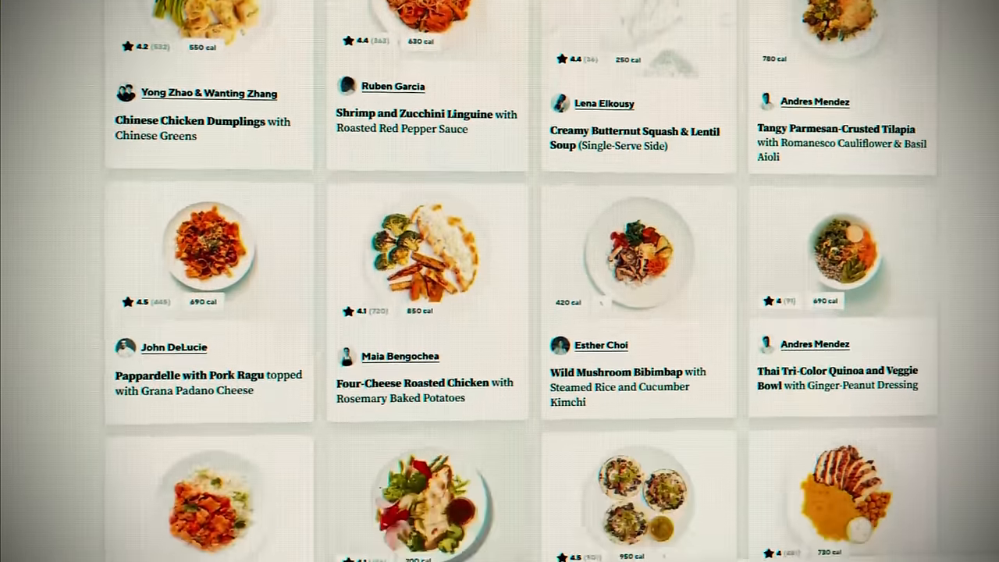
pyautogui.scroll(3)
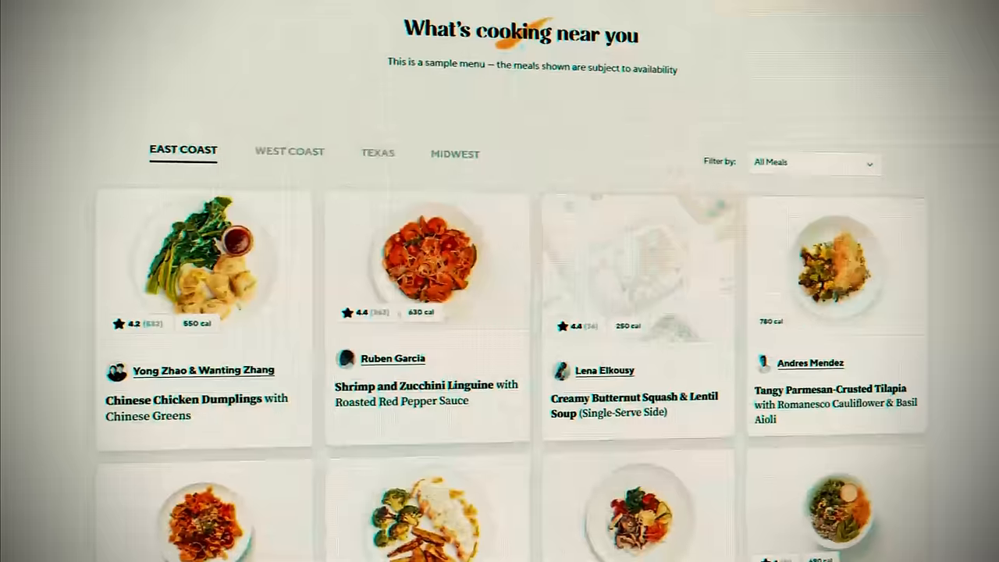
pyautogui.click(813, 163)
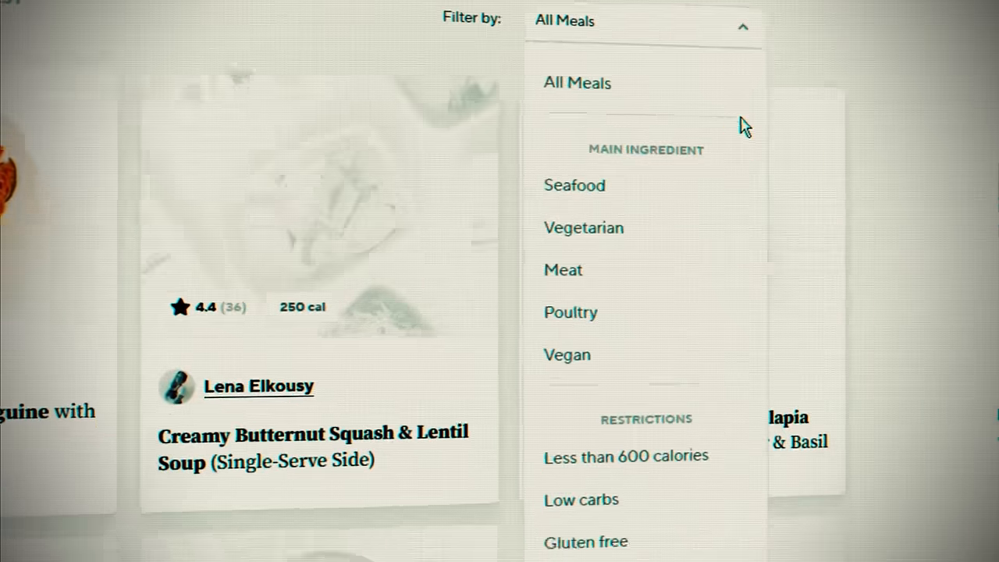
pyautogui.scroll(-3)
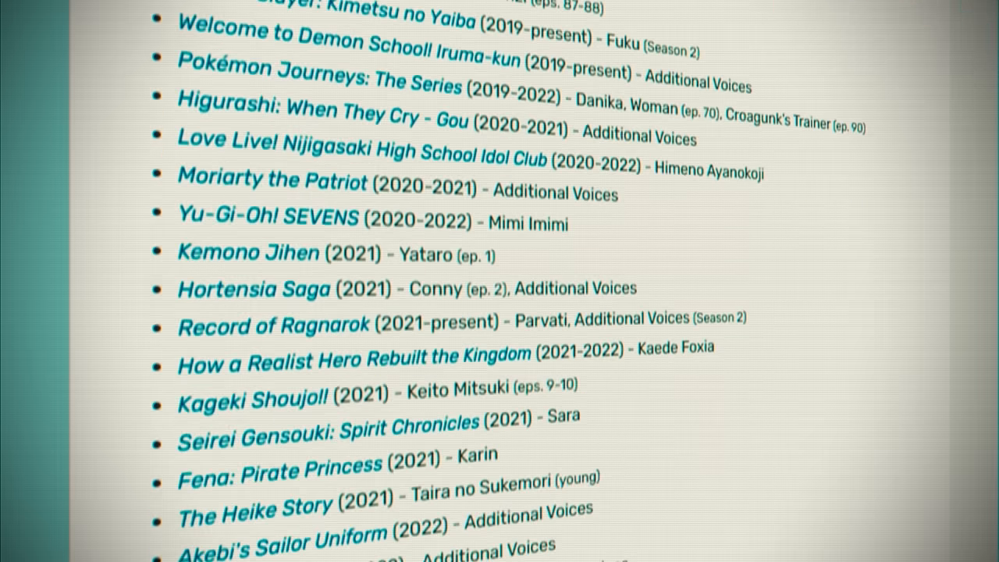
pyautogui.scroll(-3)
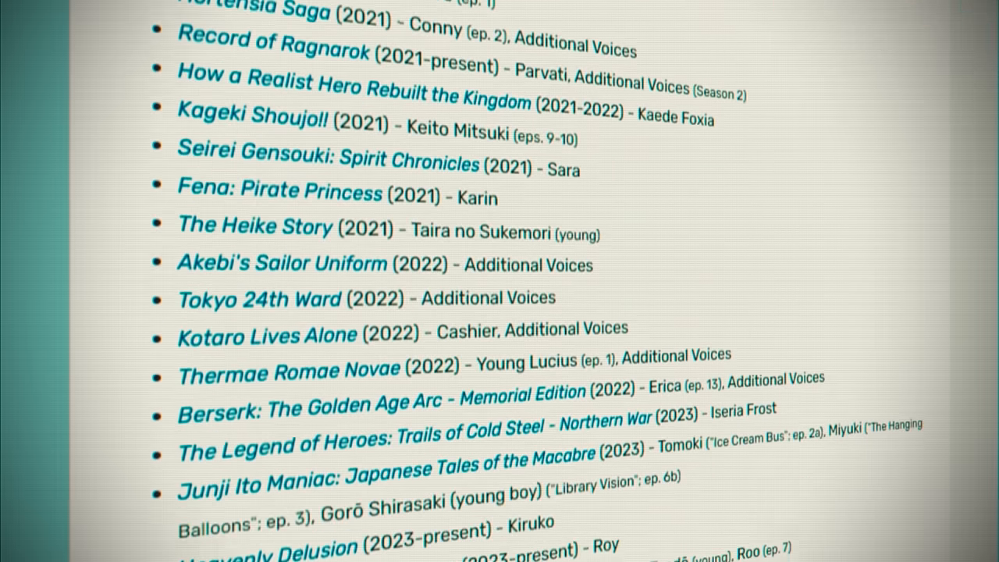
pyautogui.scroll(-3)
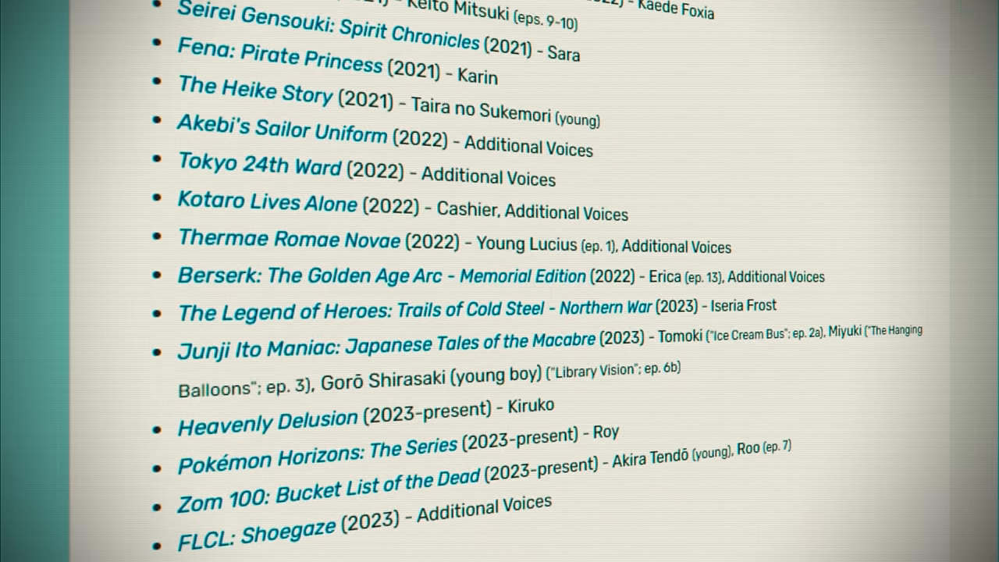